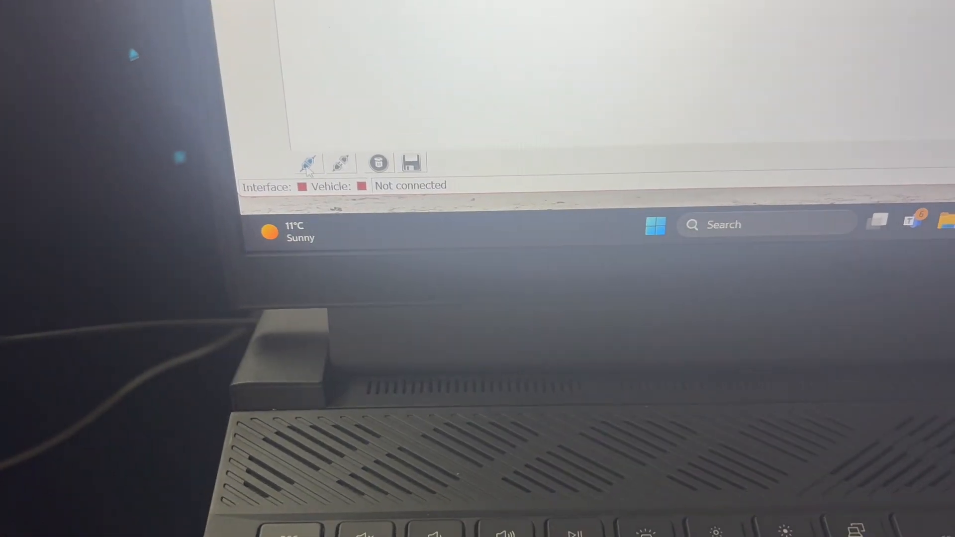
Connect FORScan to the truck through the ELM327 adapter on COM3
left_click(309, 163)
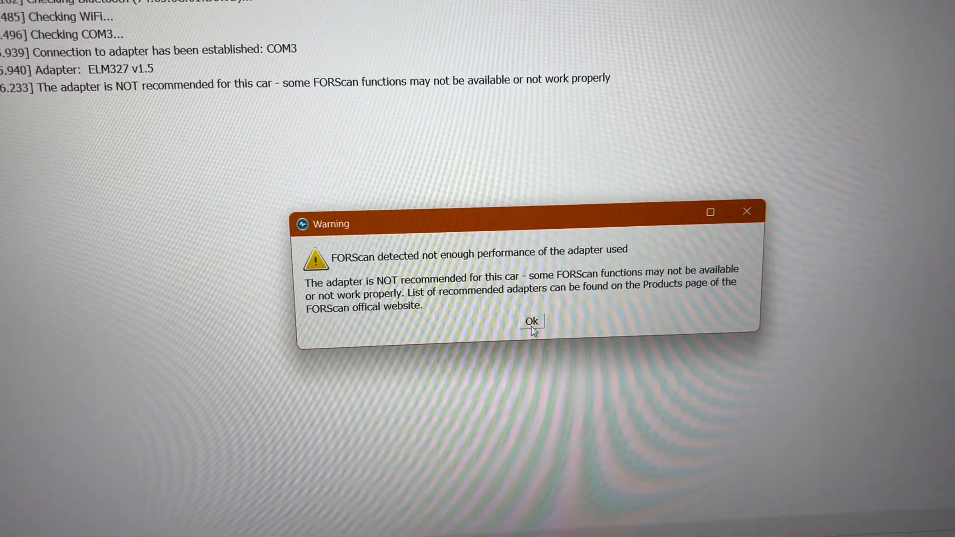
Dismiss the ELM327 adapter performance warning
left_click(531, 321)
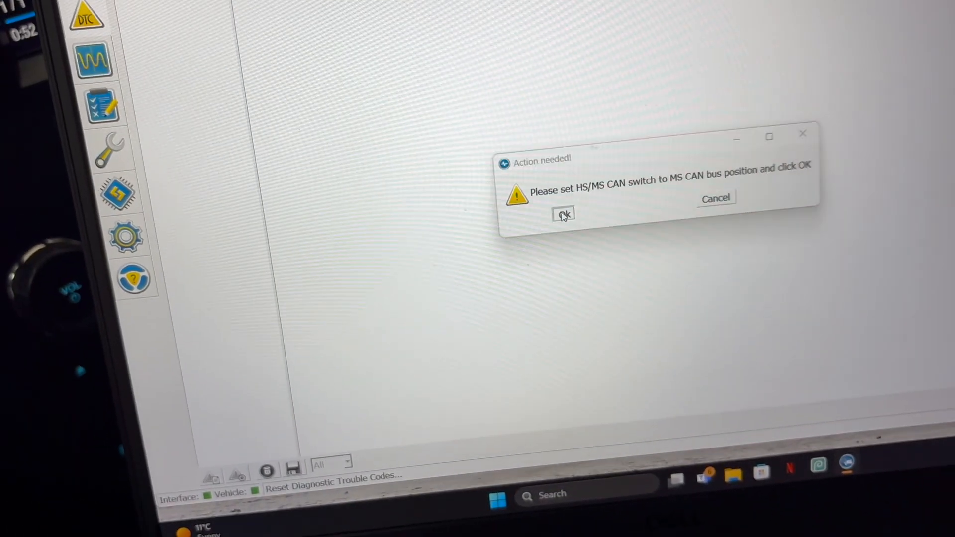
Confirm the adapter switch is set to MS CAN
left_click(564, 214)
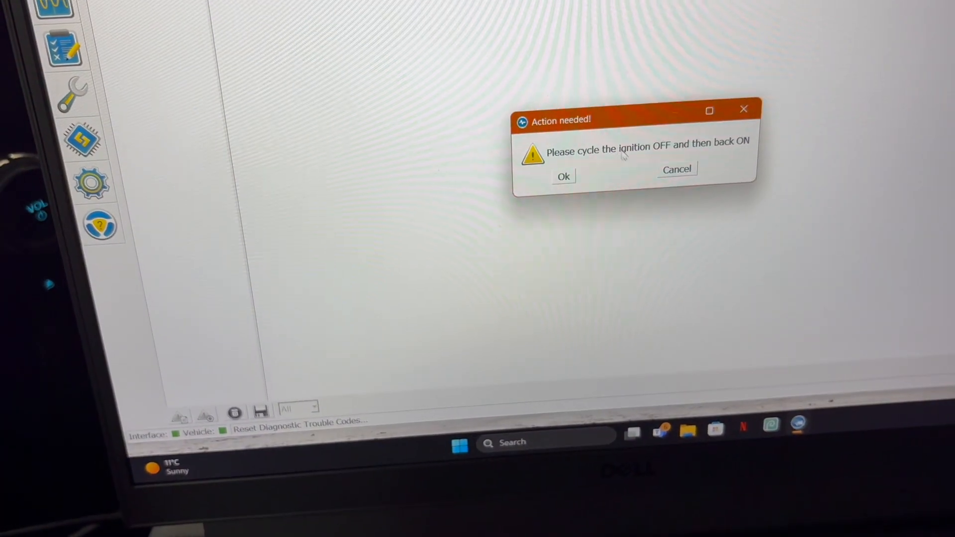
Confirm the ignition cycle and HS CAN switch so modules re-read as None
left_click(562, 176)
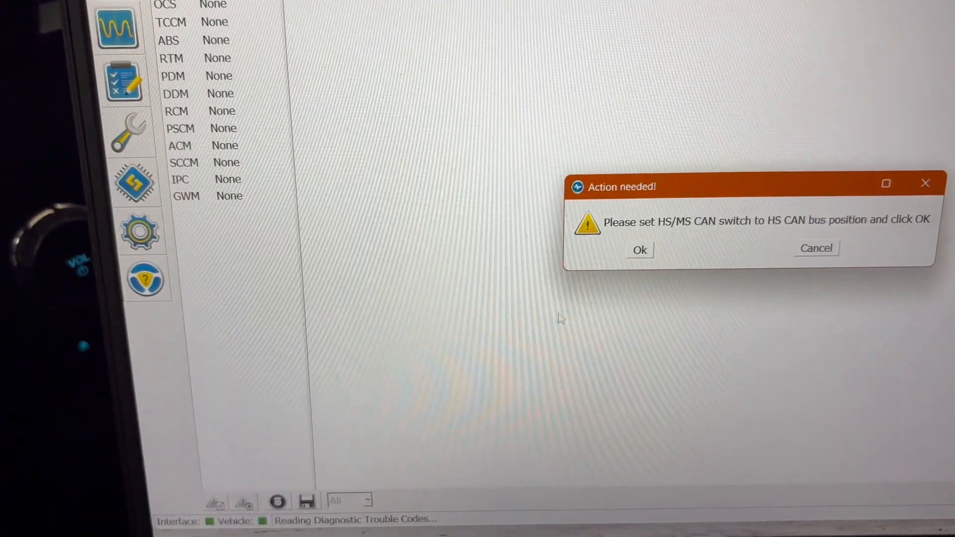
left_click(639, 249)
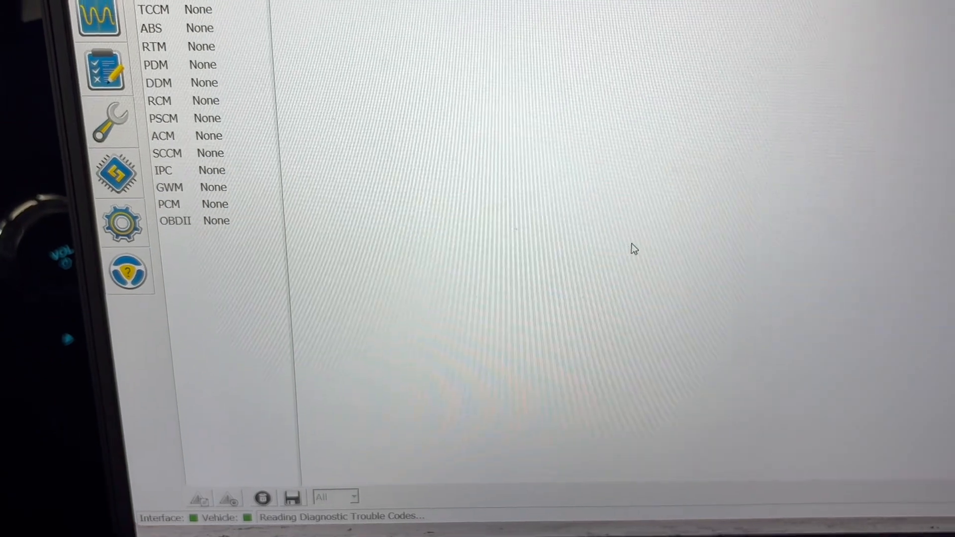